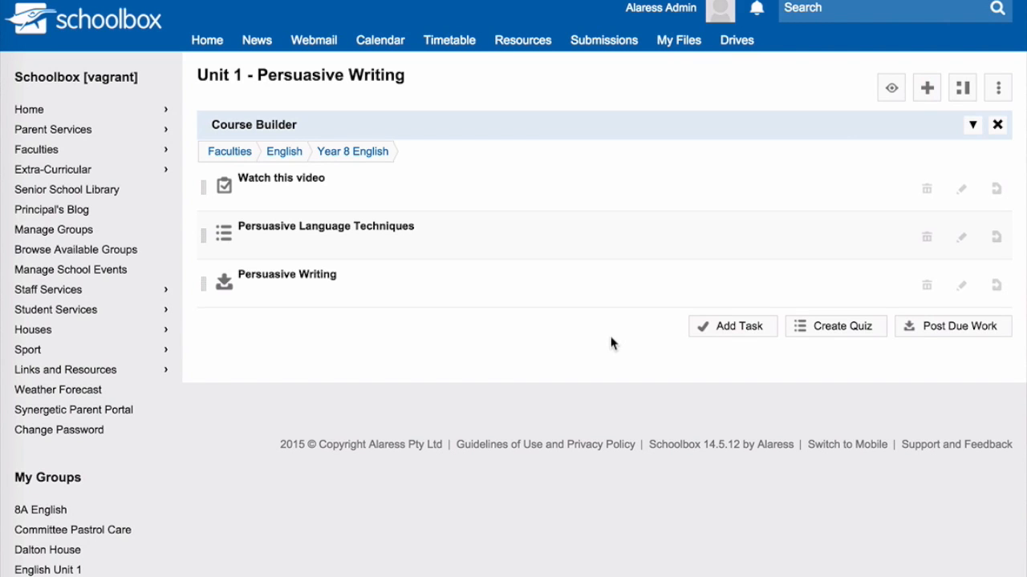
# - Leave the Unit 1 course builder for the empty 8A English (EN344) class page
pyautogui.click(38, 510)
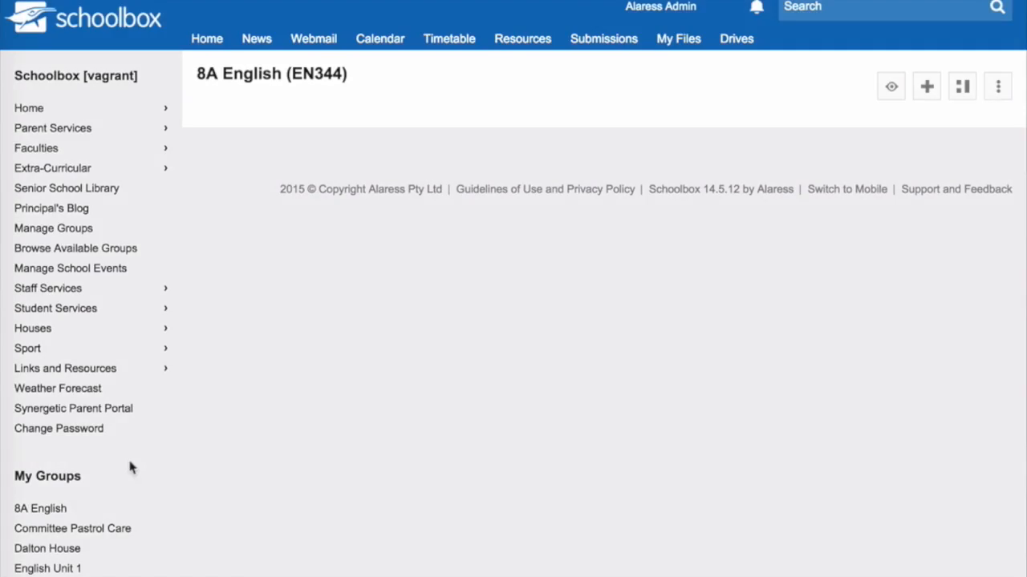
pyautogui.click(926, 87)
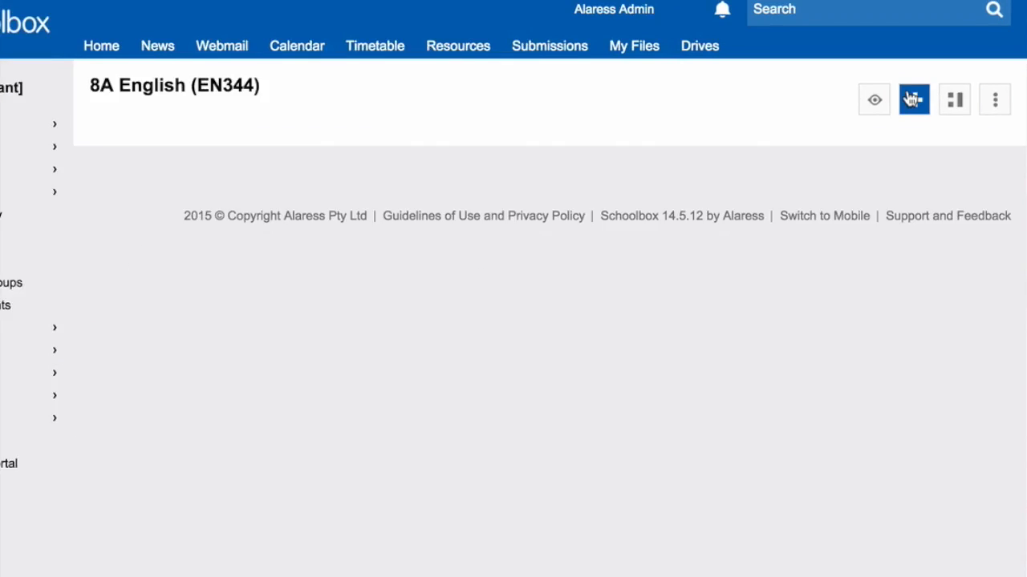
# - Place a Course Outline component from the Learning components onto the class page
pyautogui.click(913, 100)
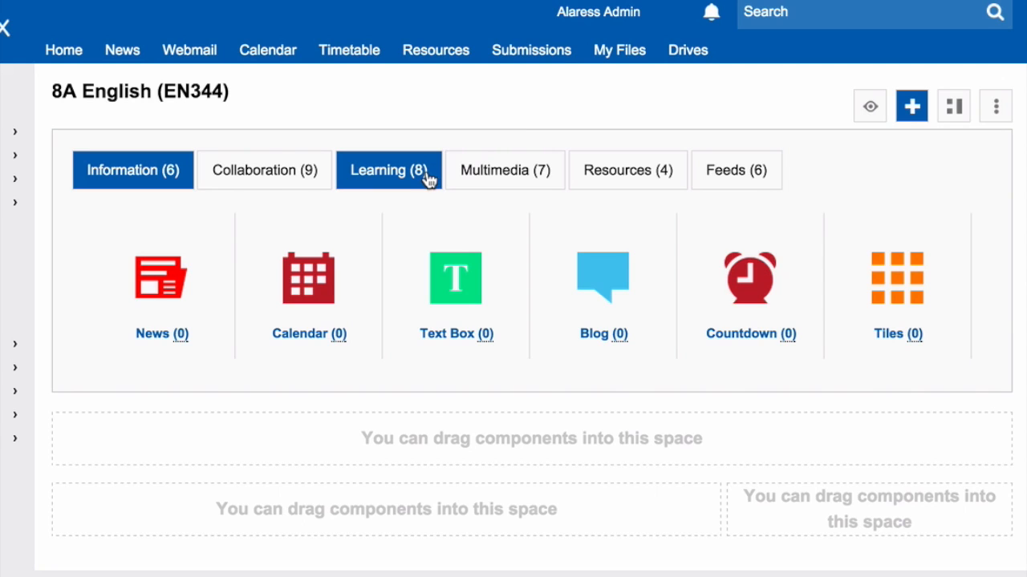
pyautogui.click(388, 170)
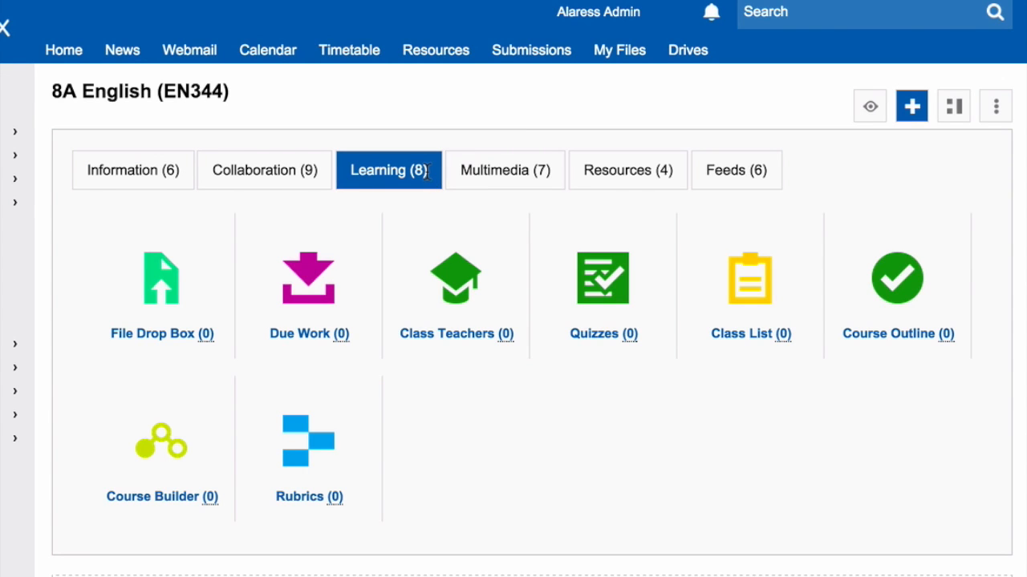
pyautogui.moveTo(897, 279)
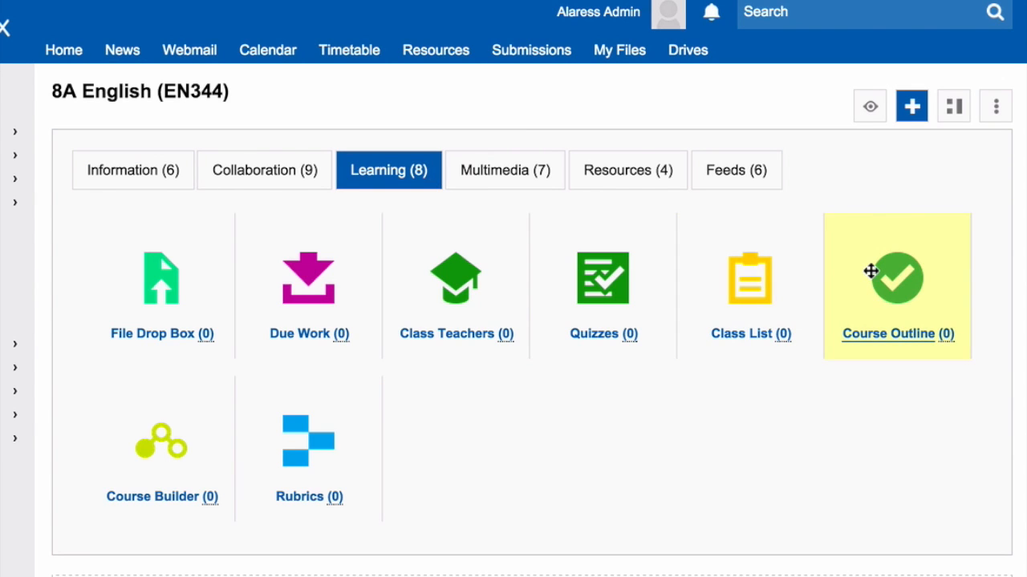
pyautogui.click(897, 279)
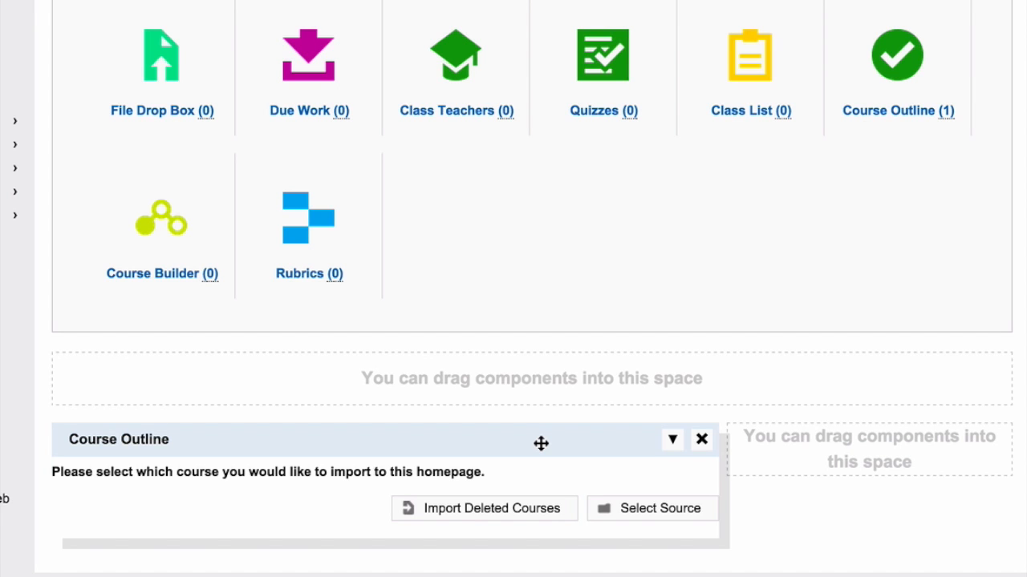
# - Move the Course Outline into the full-width space at the top of the page
pyautogui.moveTo(542, 443); pyautogui.dragTo(587, 389)
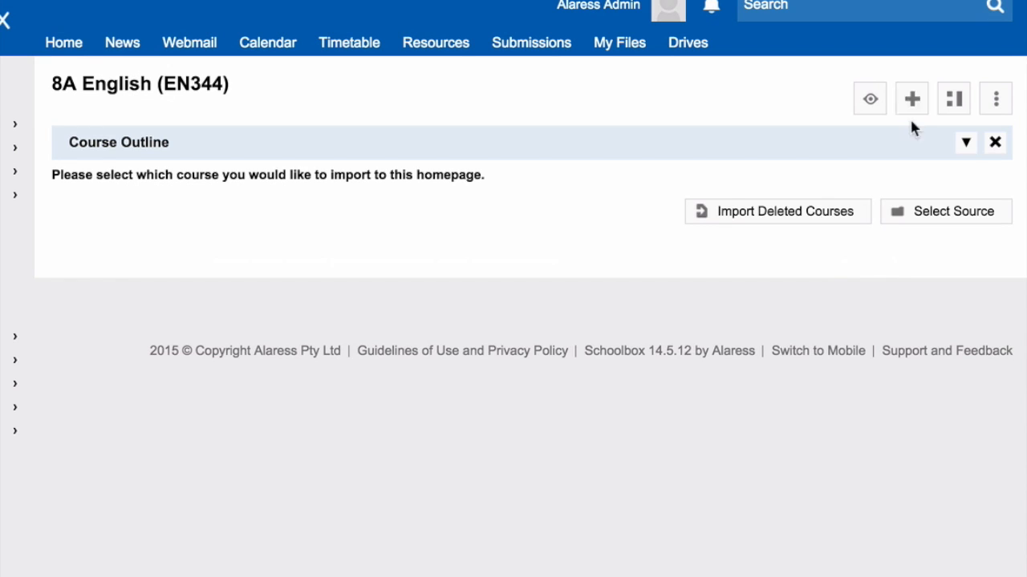
pyautogui.moveTo(947, 212)
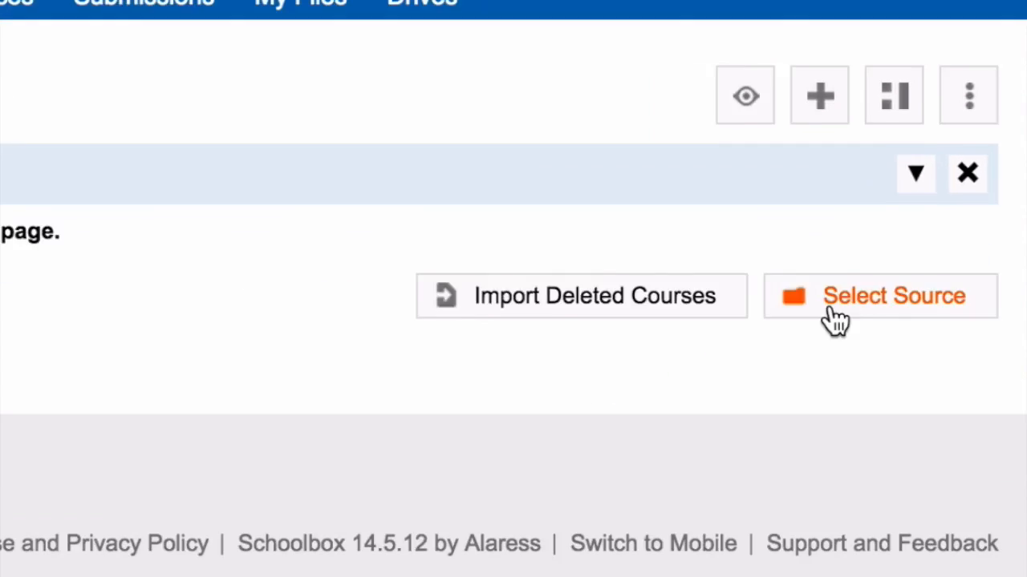
# - Select Faculties > English > Year 8 English > Unit 1 - Persuasive Writing as the import source
pyautogui.click(892, 295)
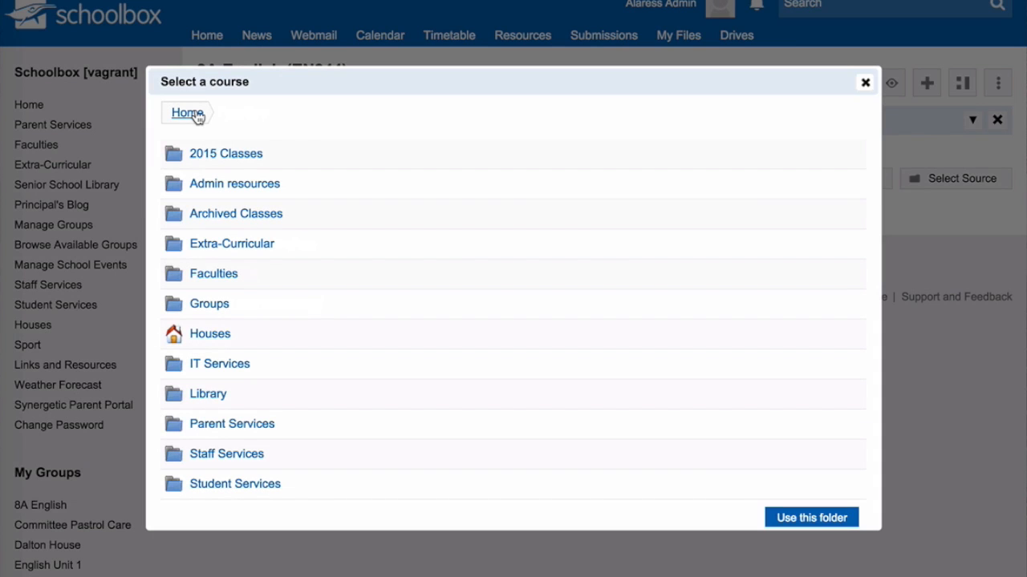
pyautogui.moveTo(231, 244)
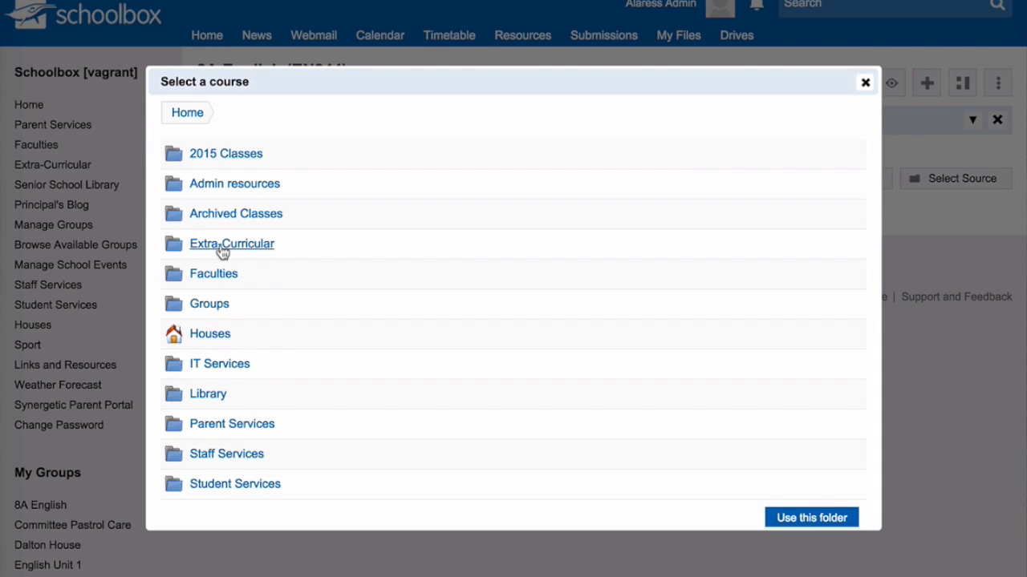
pyautogui.click(213, 273)
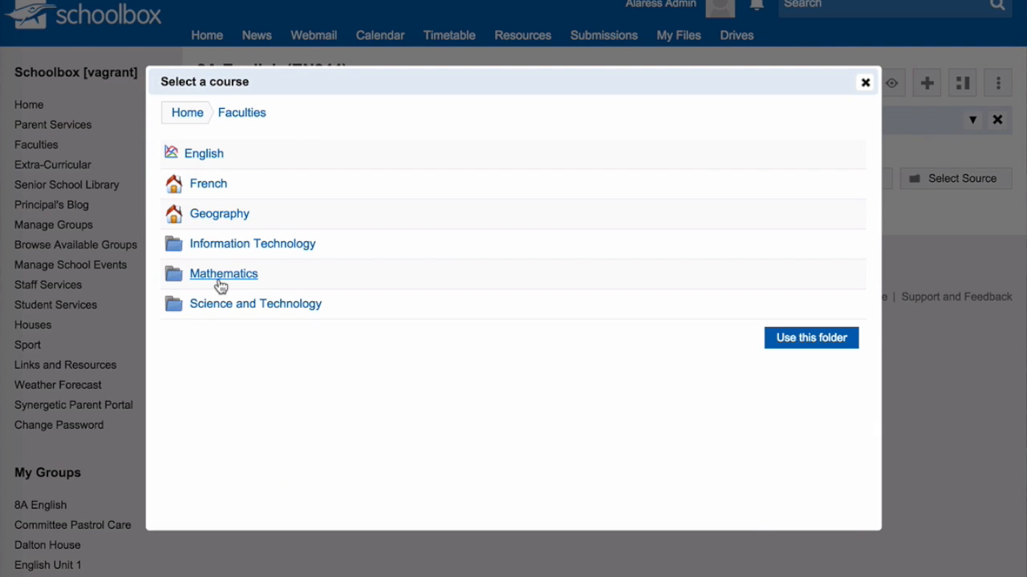
pyautogui.click(204, 154)
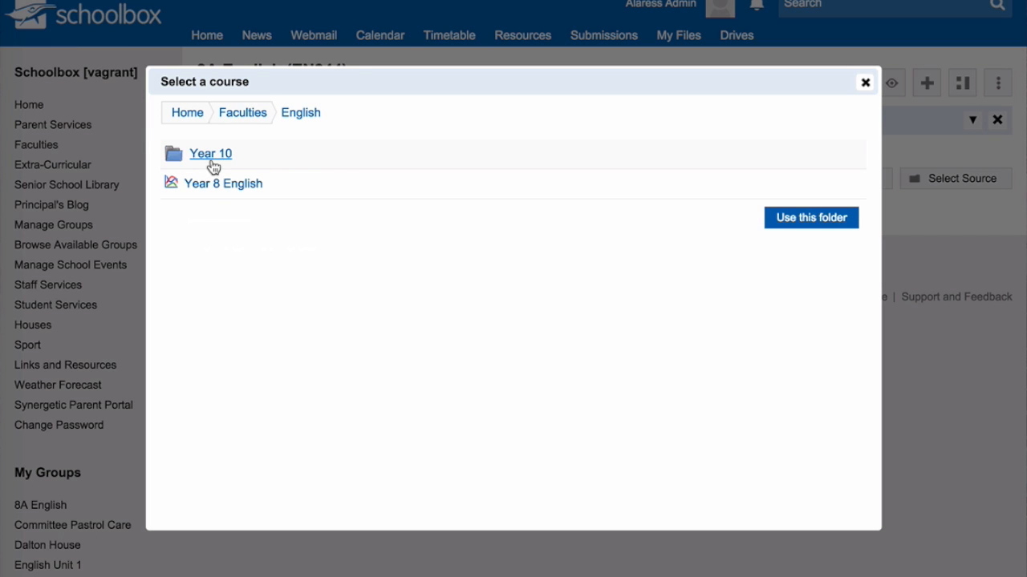
pyautogui.moveTo(218, 183)
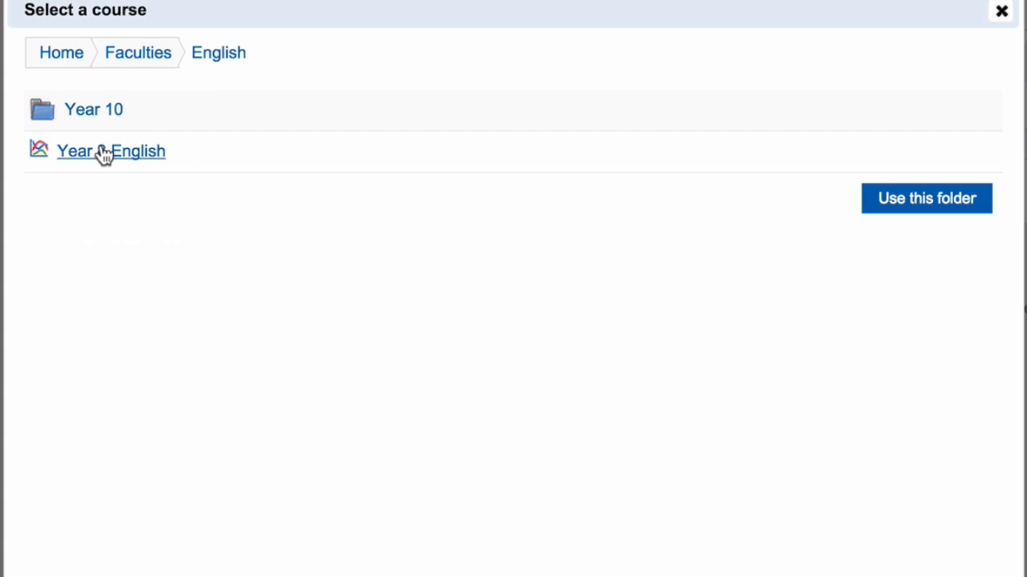
pyautogui.click(111, 150)
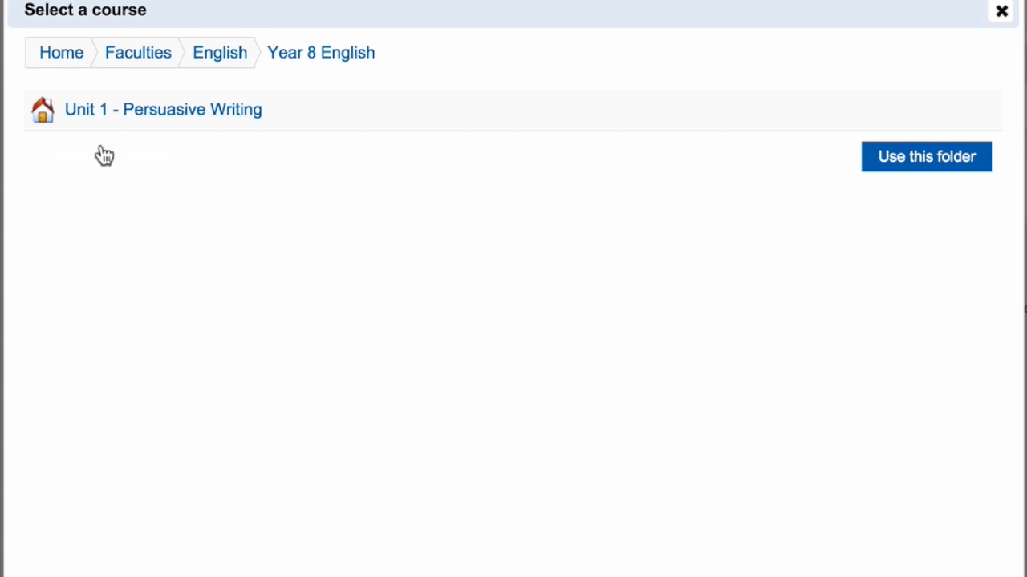
pyautogui.click(926, 157)
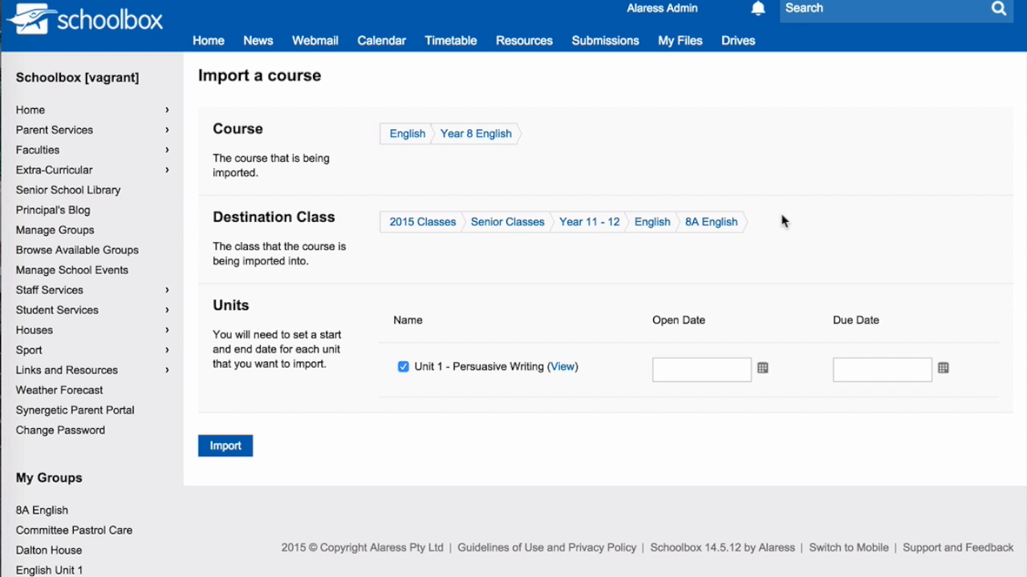
pyautogui.moveTo(780, 231)
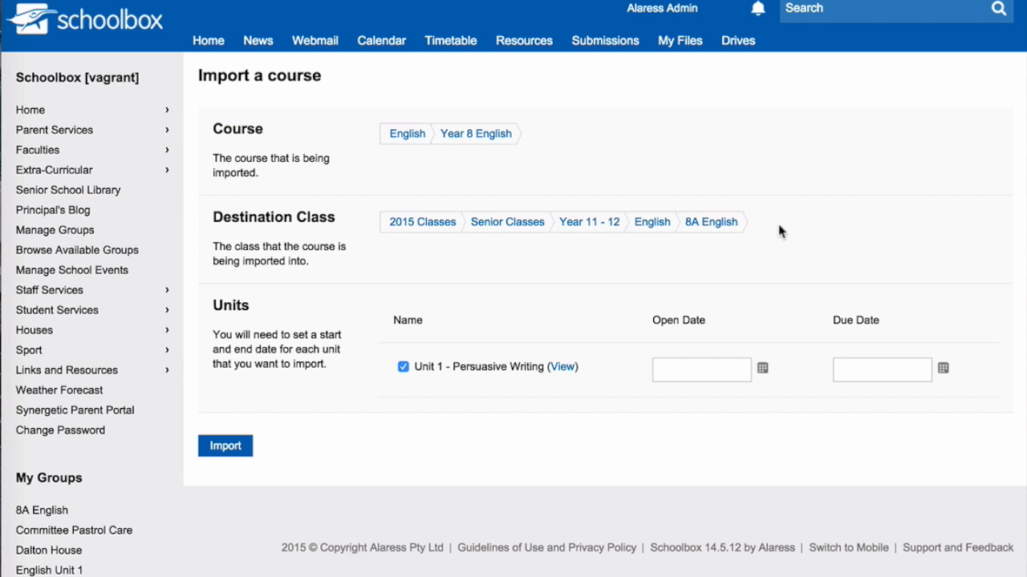
pyautogui.moveTo(505, 390)
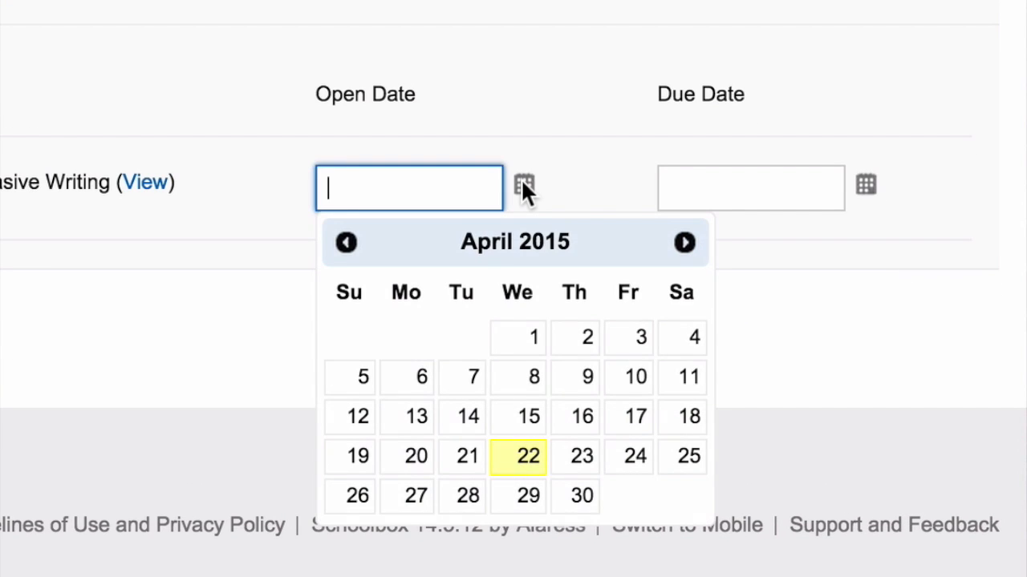
pyautogui.moveTo(526, 457)
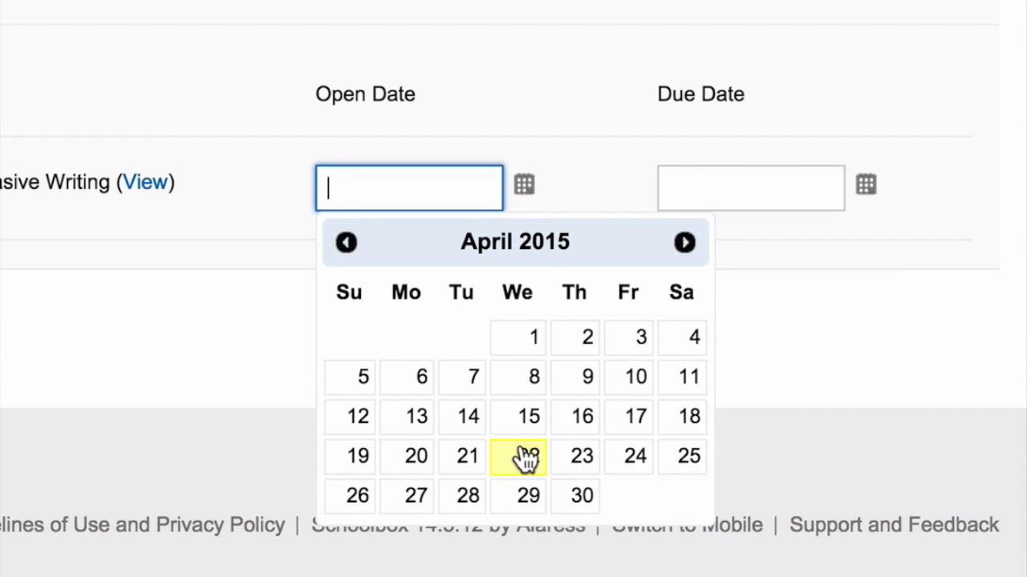
# - Set open date 22/04/2015 and due date 31/07/2015, then import the unit with its three tasks
pyautogui.click(517, 455)
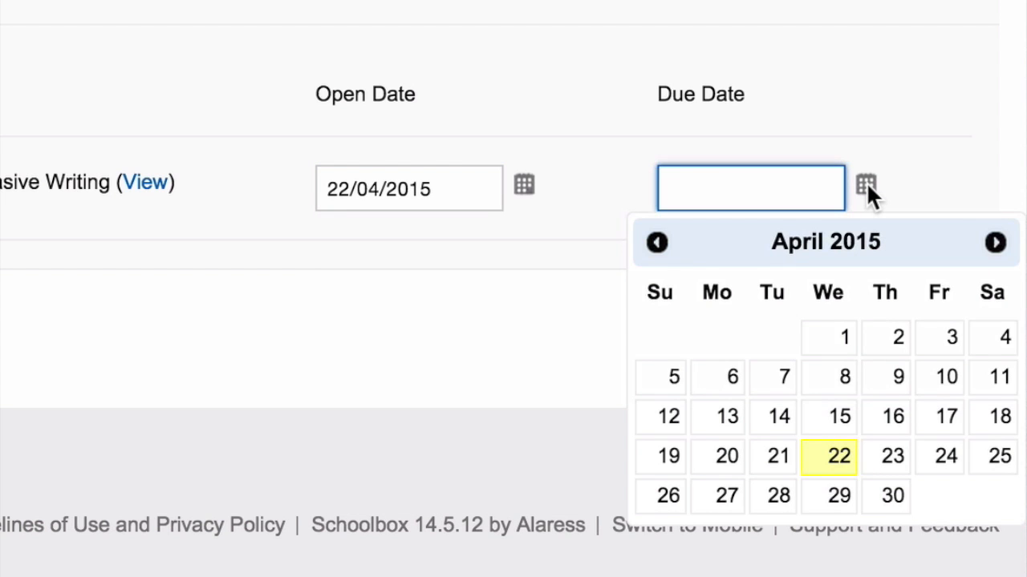
pyautogui.click(995, 242)
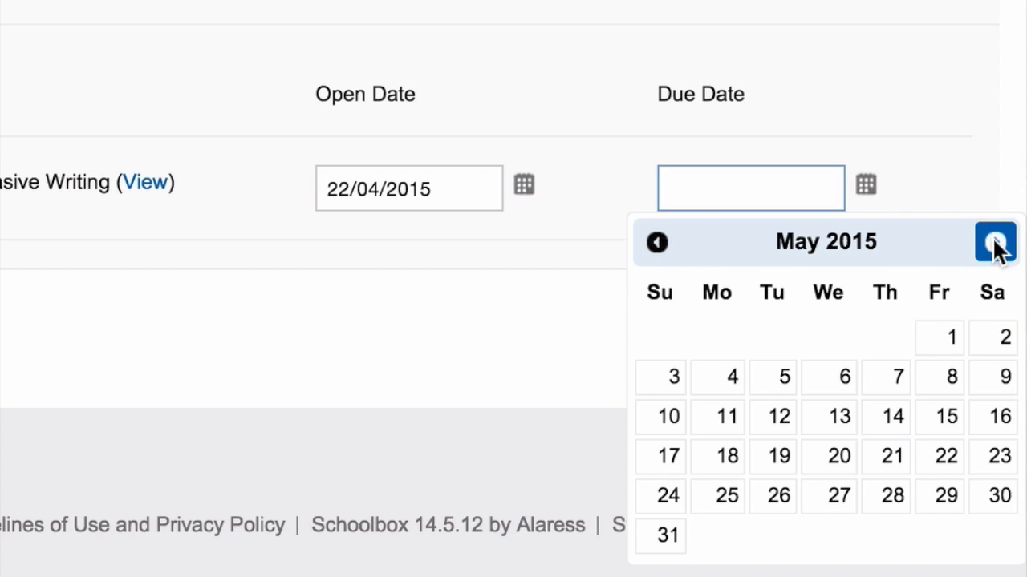
pyautogui.click(994, 242)
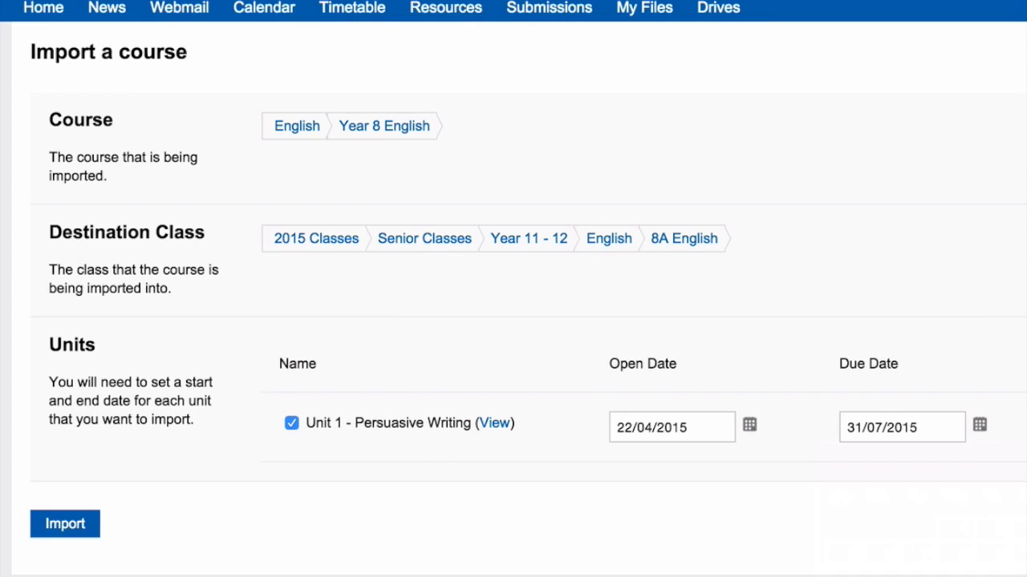
pyautogui.moveTo(88, 546)
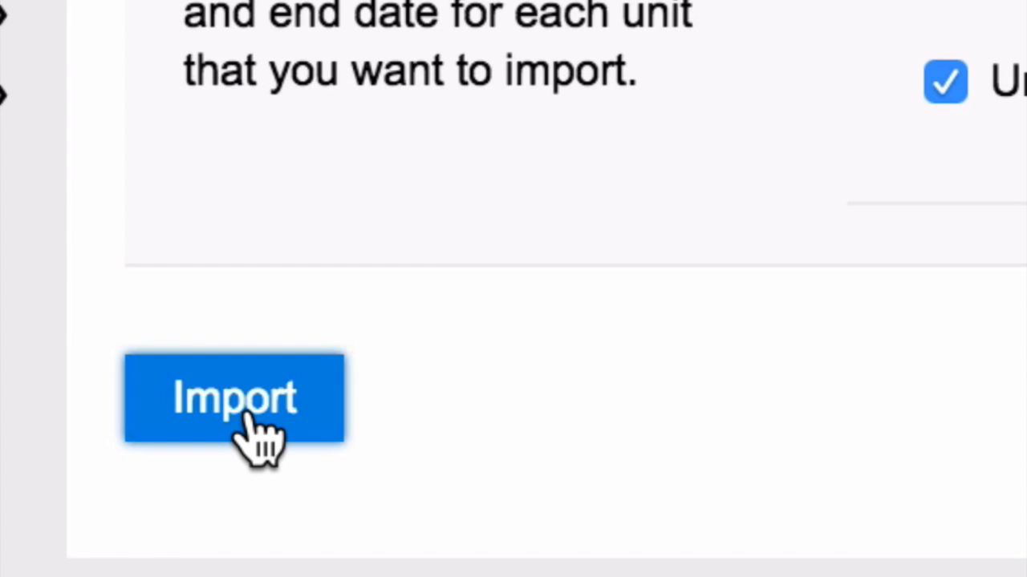
pyautogui.click(234, 398)
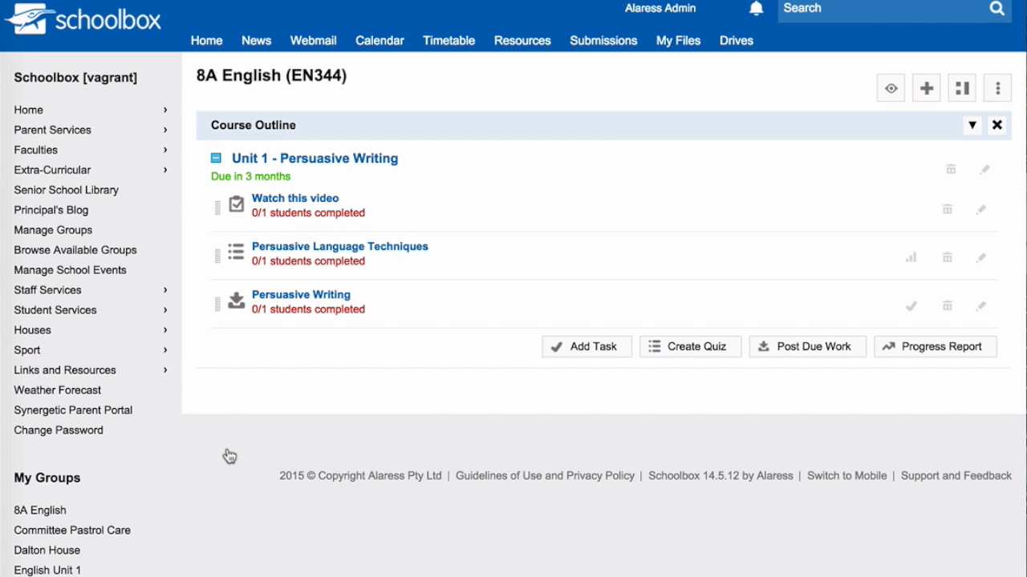